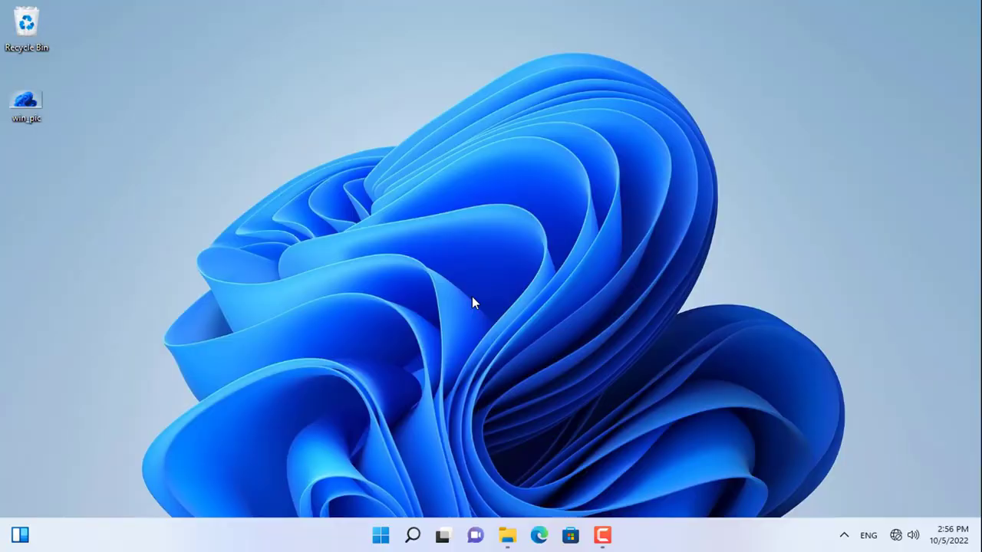
Reach the Network and Sharing Center showing the unidentified public Ethernet network.
left_click(506, 535)
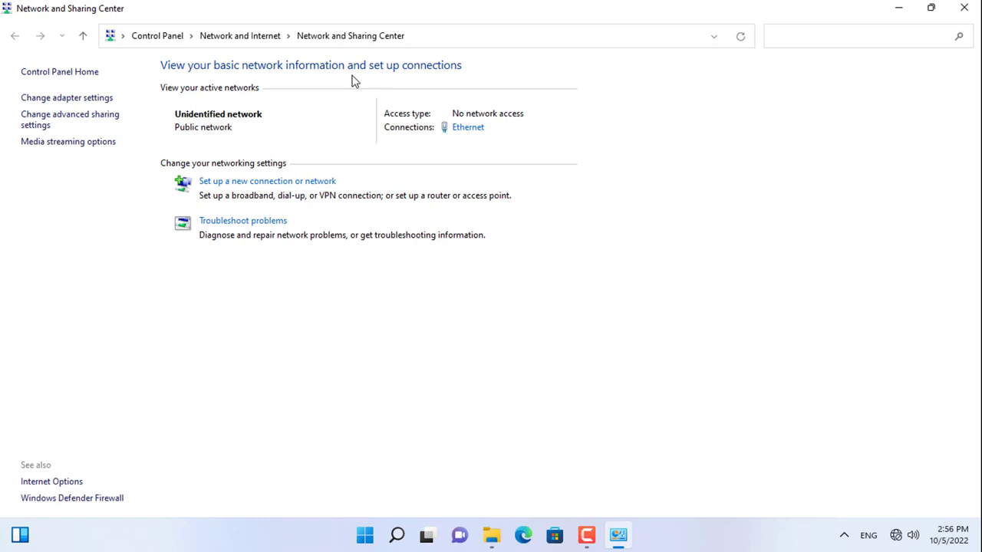
Assign the Ethernet adapter the static IPv4 address 192.168.1.10 via its IPv4 properties.
left_click(468, 126)
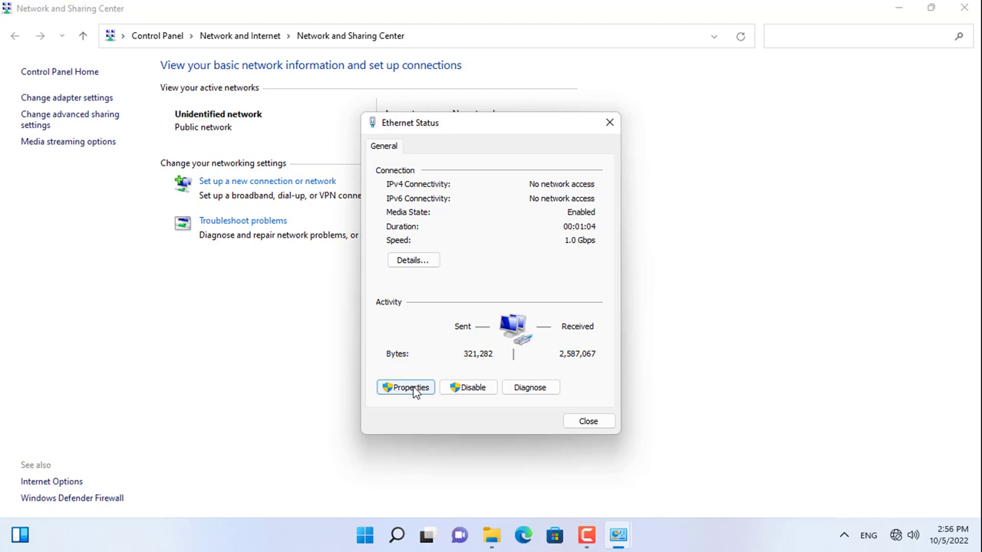
left_click(405, 386)
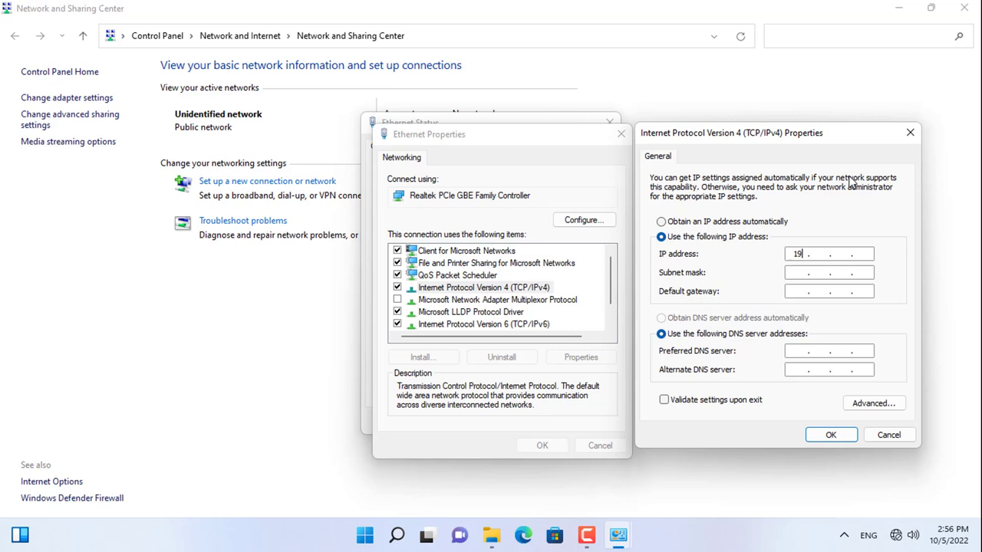
type("192.168.1.10")
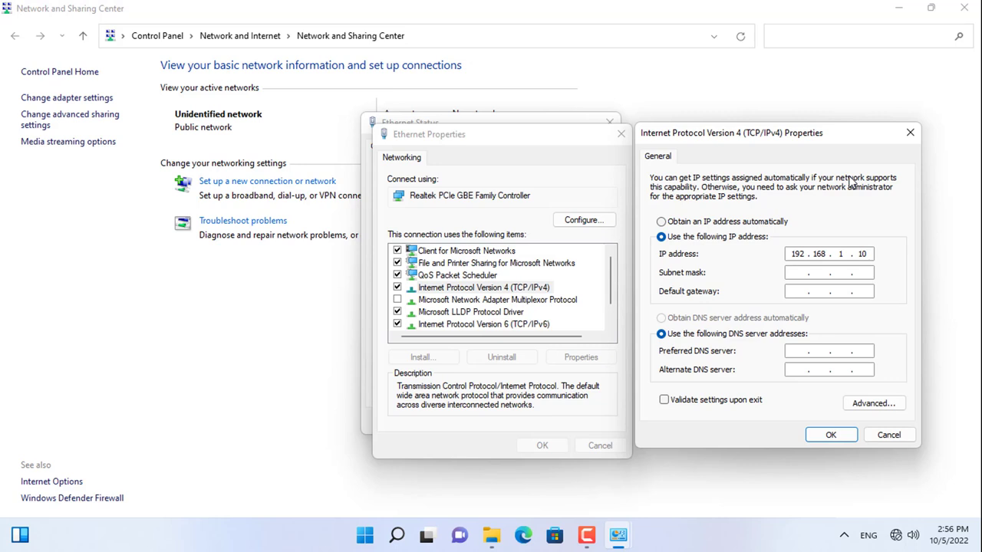
left_click(831, 436)
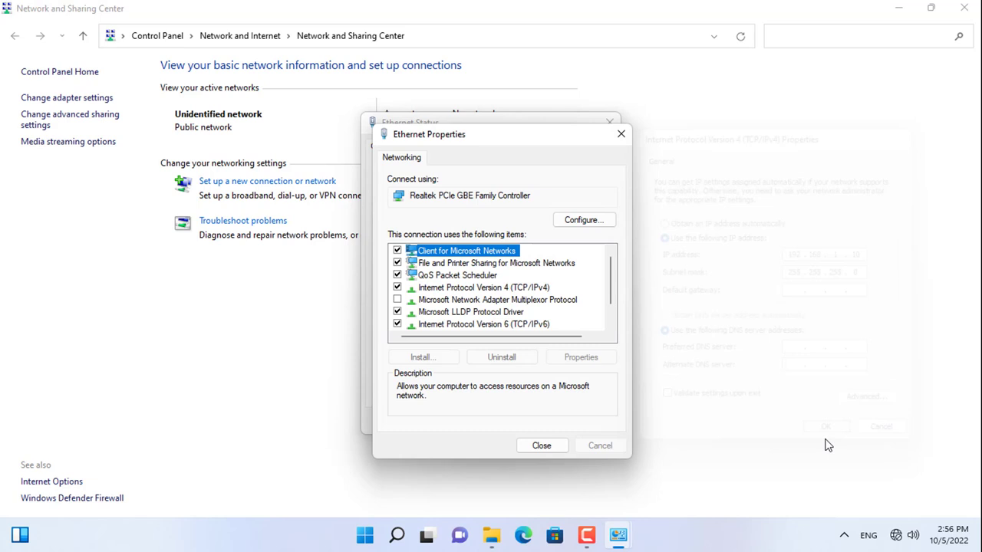
left_click(540, 445)
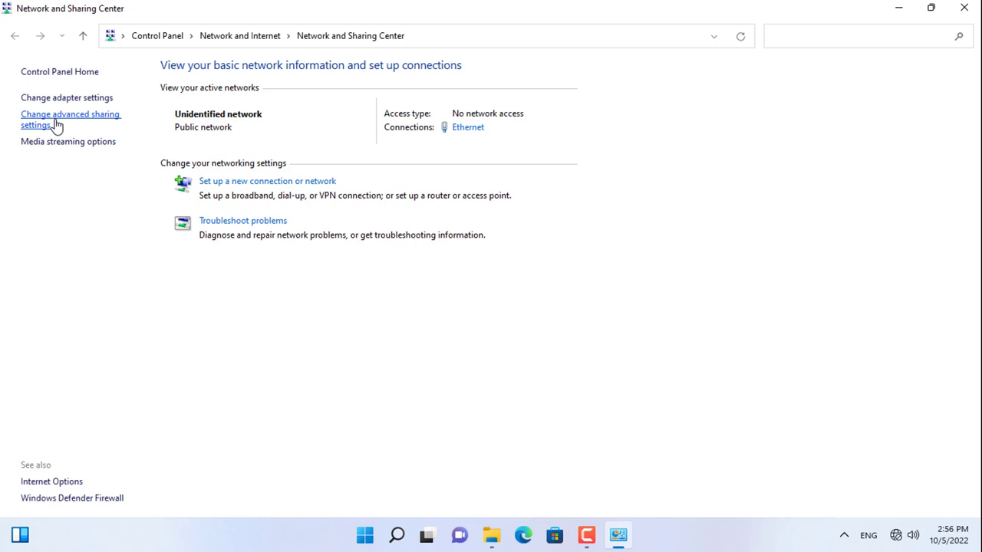
Under All Networks in advanced sharing settings, switch off password-protected sharing.
left_click(71, 120)
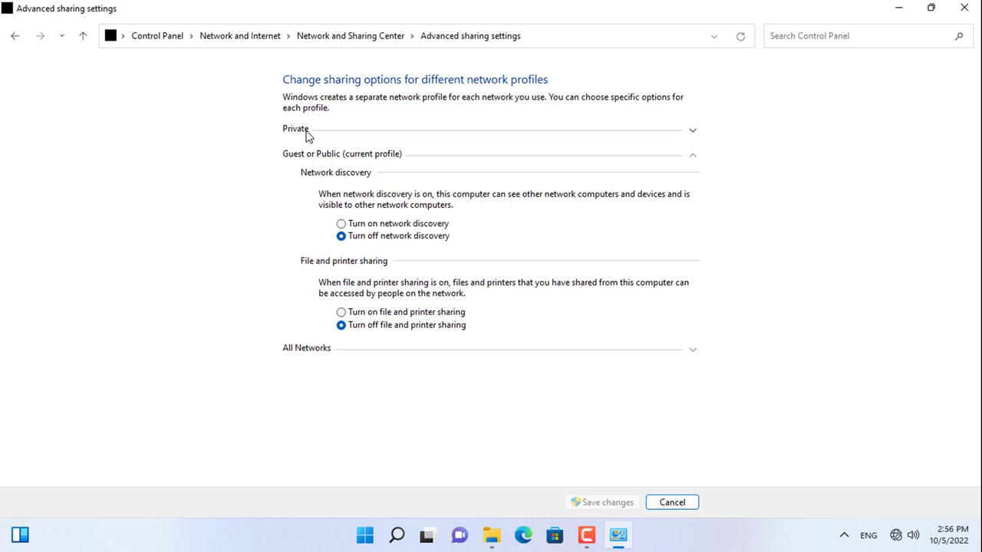
left_click(294, 129)
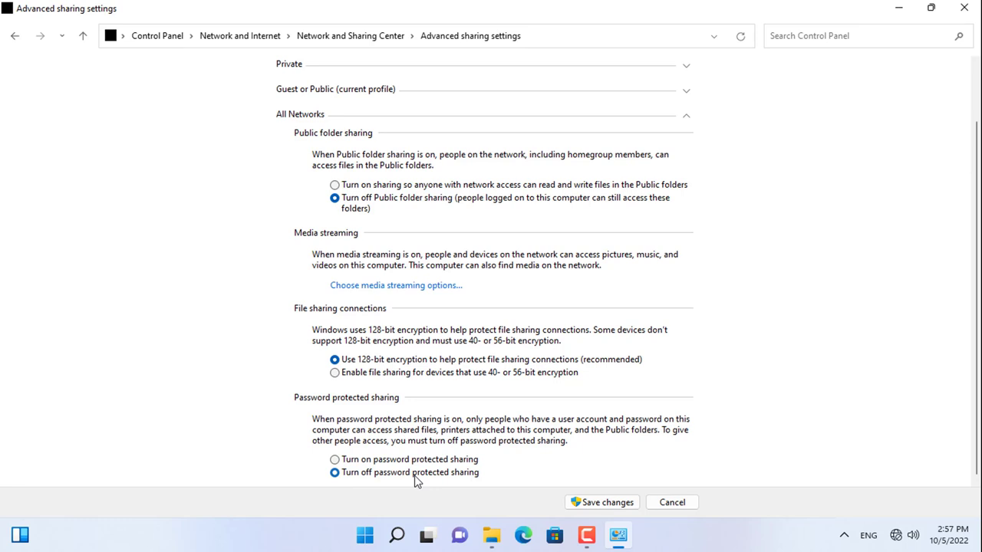
left_click(601, 503)
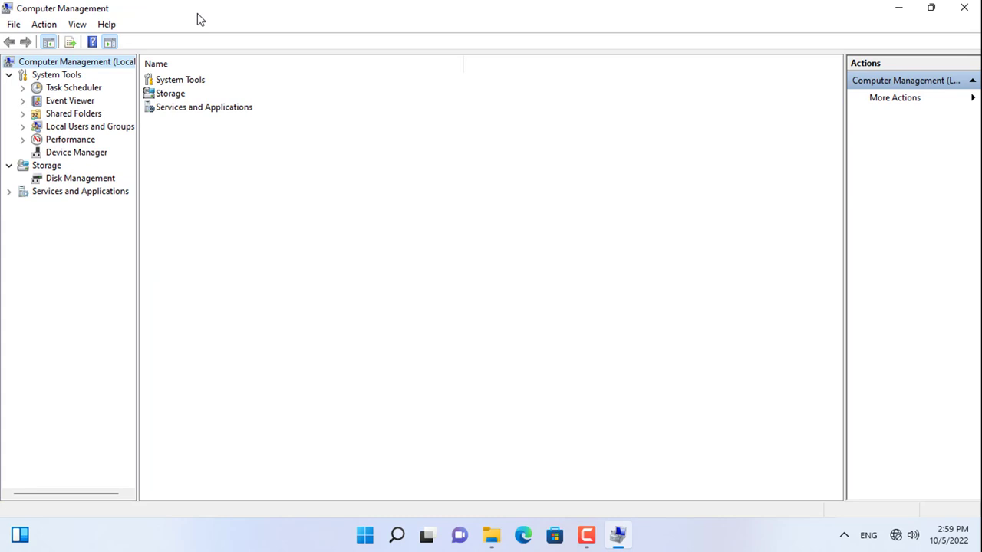
Add a local user named winuser with a password under Local Users and Groups.
right_click(223, 192)
type("winuser")
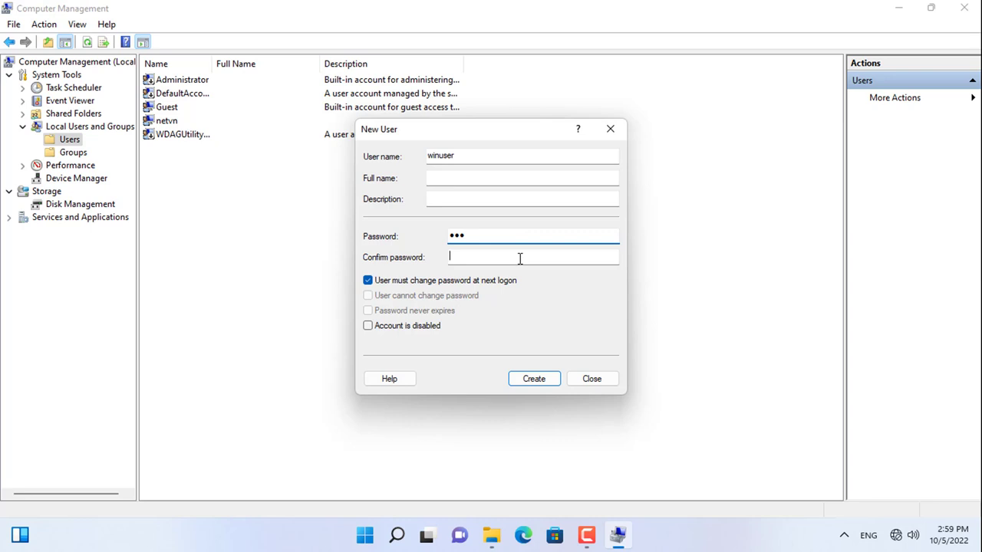
left_click(368, 310)
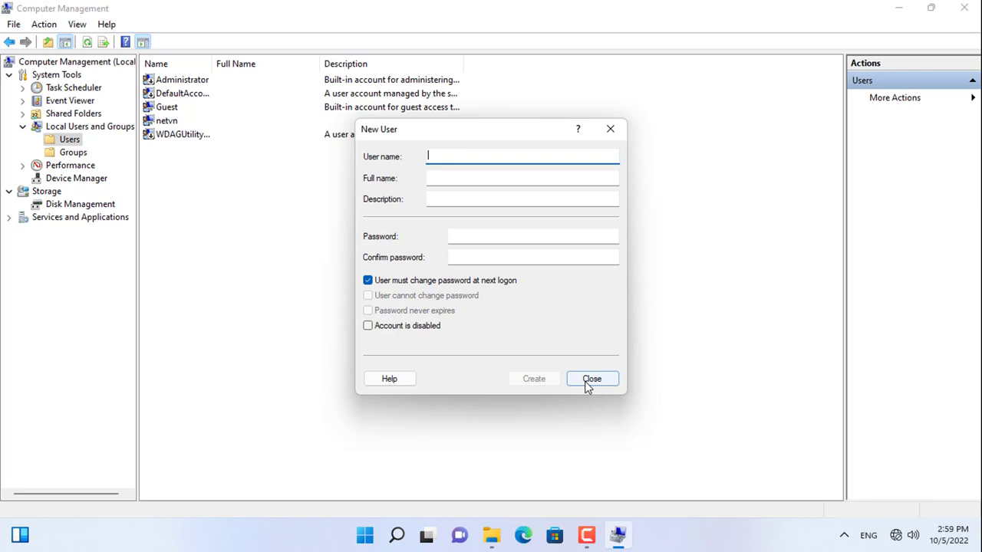
left_click(592, 377)
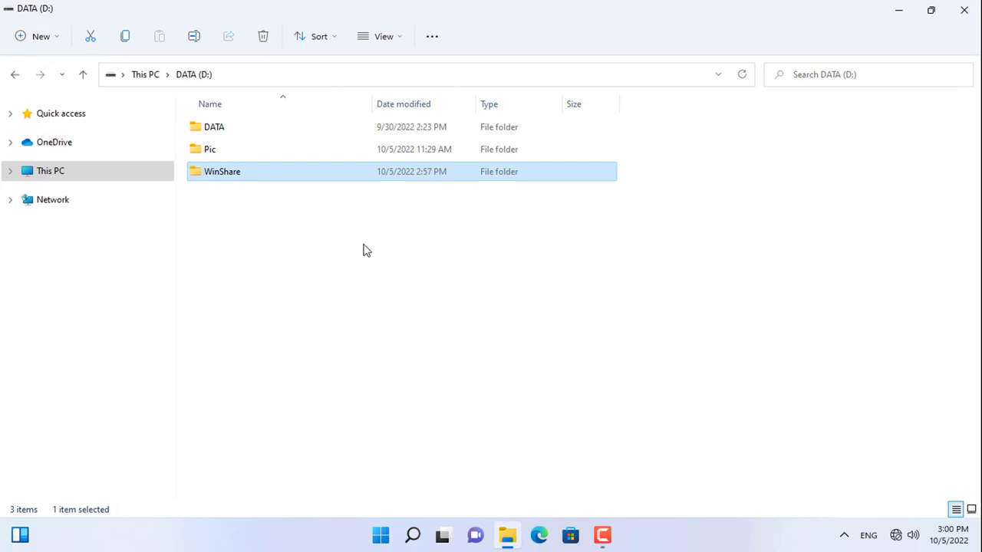
Share D:\WinShare with winuser so it is reachable at \\DESKTOP\WinShare.
right_click(223, 172)
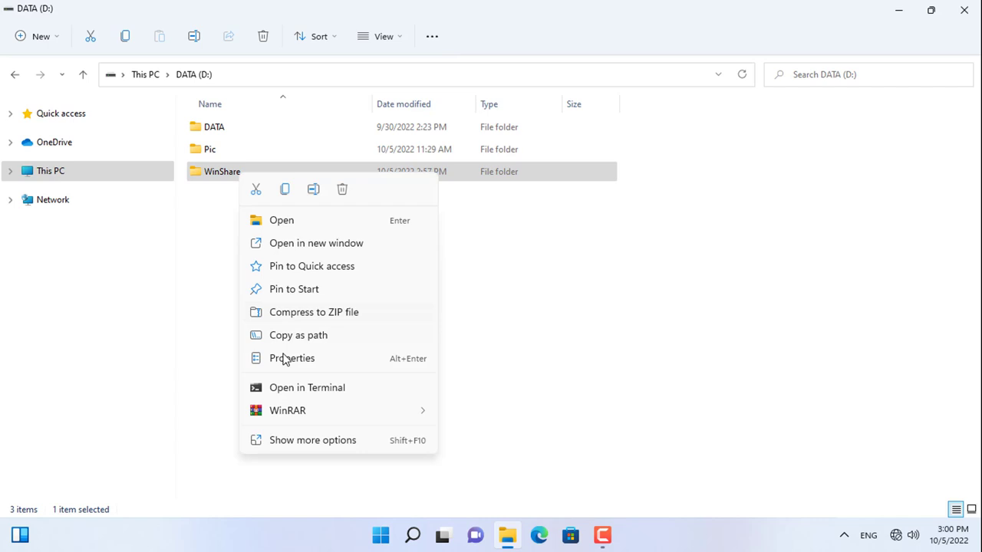
left_click(291, 359)
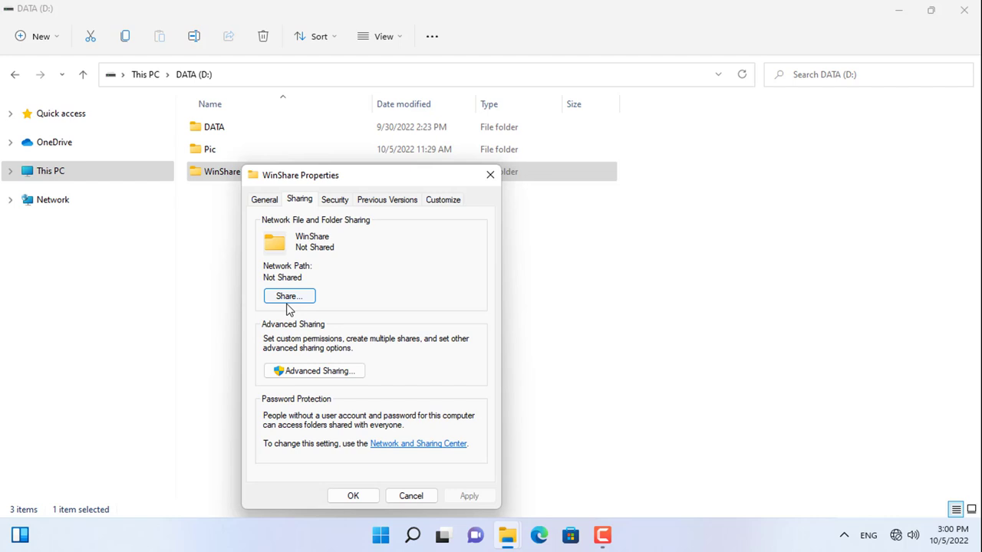
left_click(289, 296)
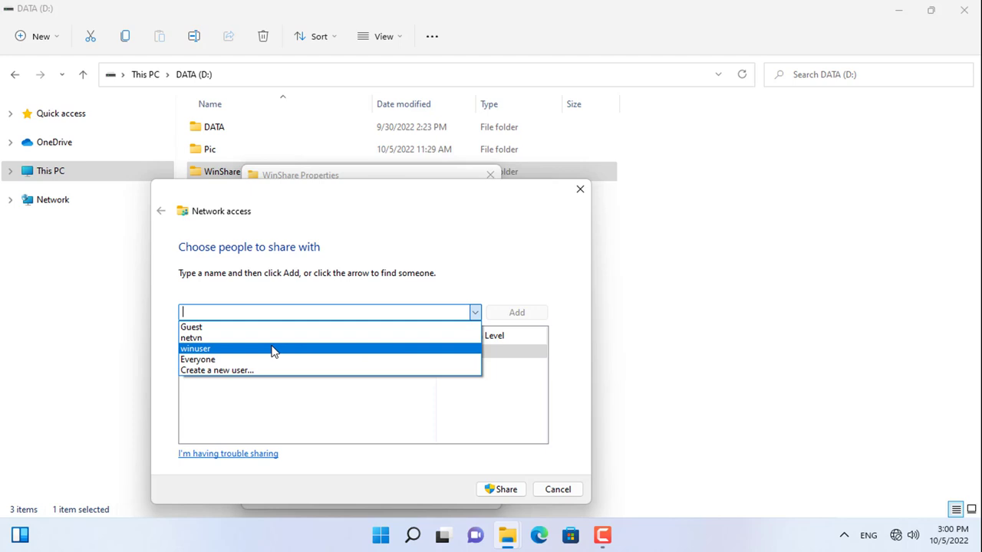
left_click(466, 365)
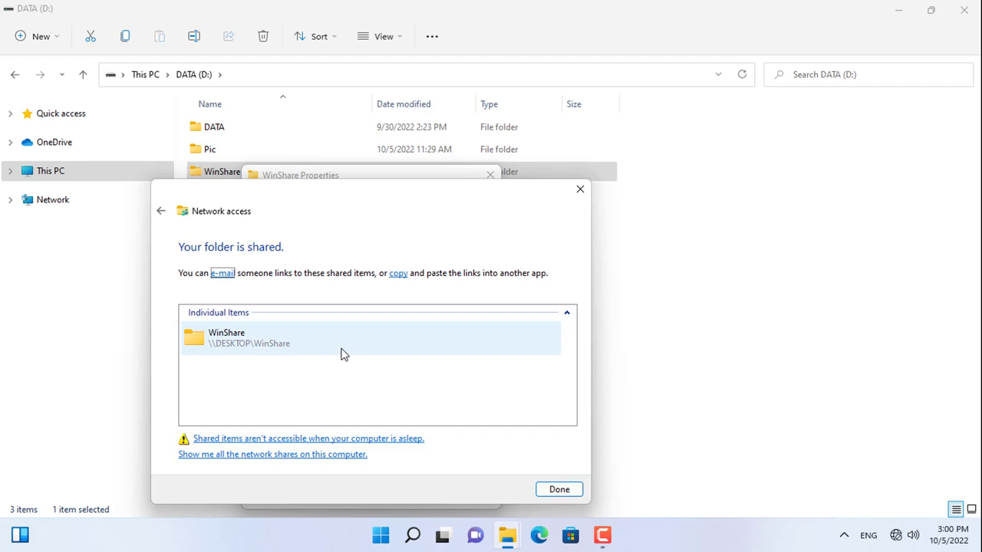
left_click(558, 489)
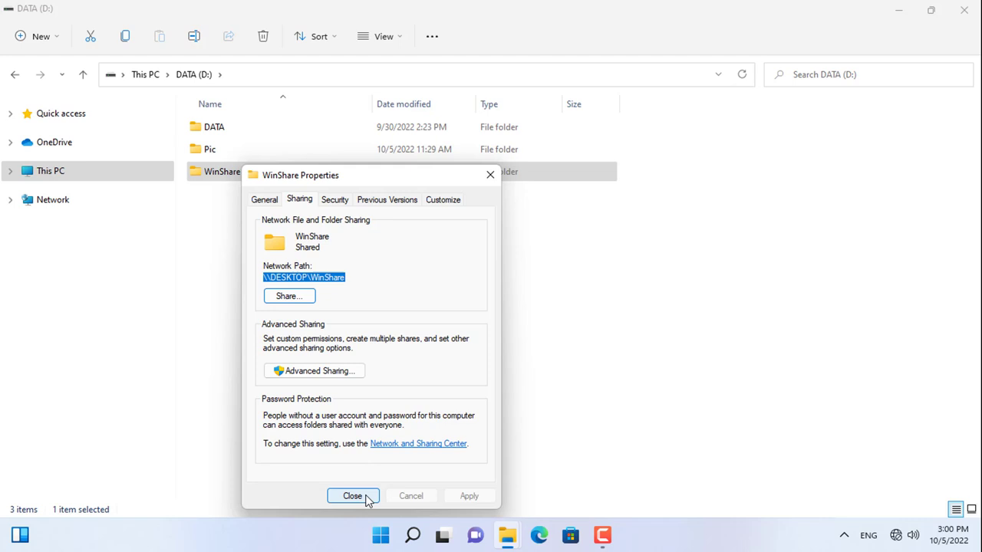
left_click(353, 495)
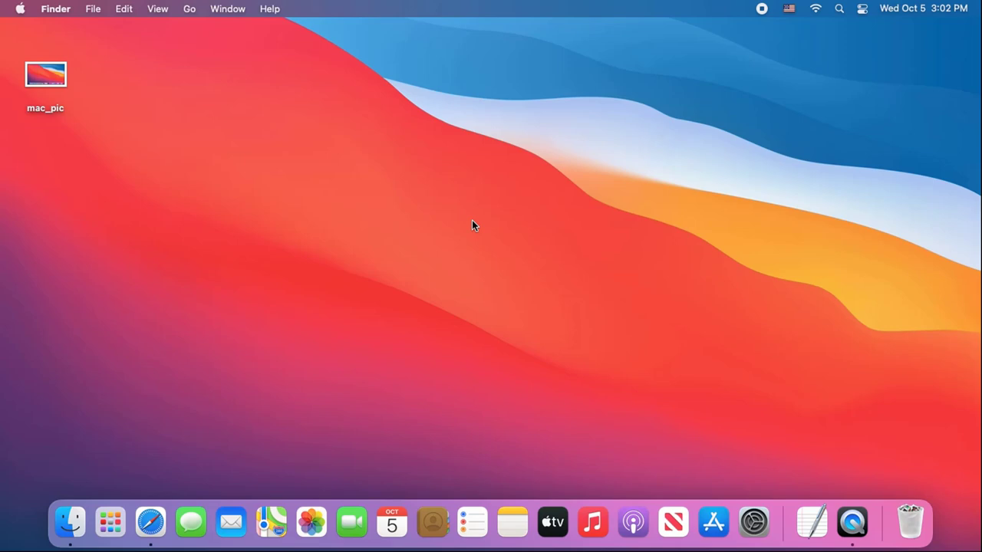
Set the Mac's Ethernet IPv4 manually to 192.168.1.20, then bring up Terminal.
left_click(815, 10)
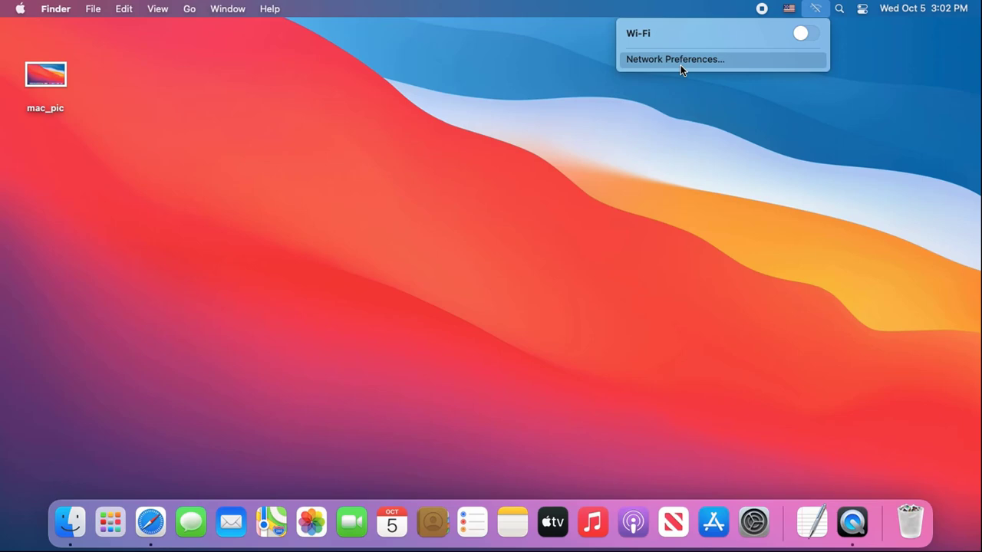
left_click(675, 59)
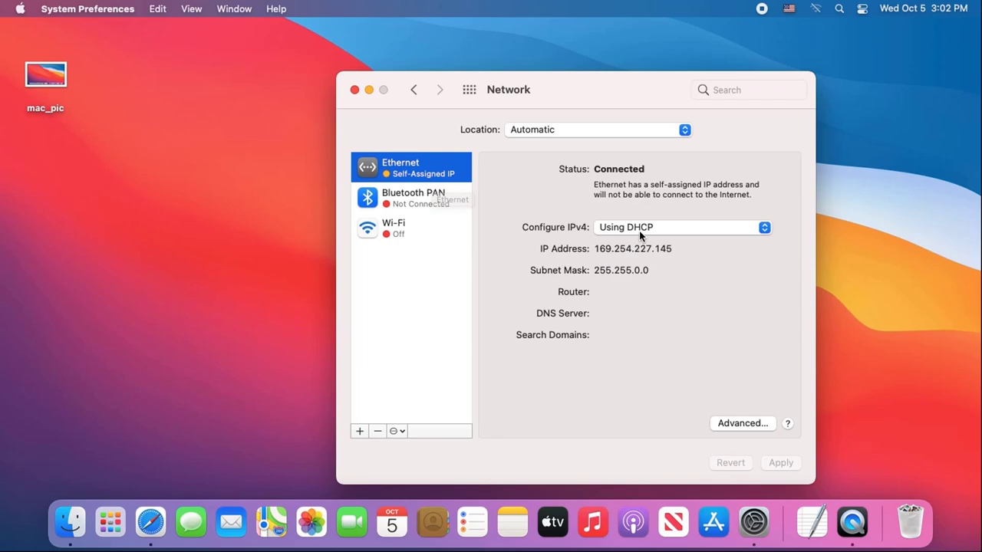
type("192.168.")
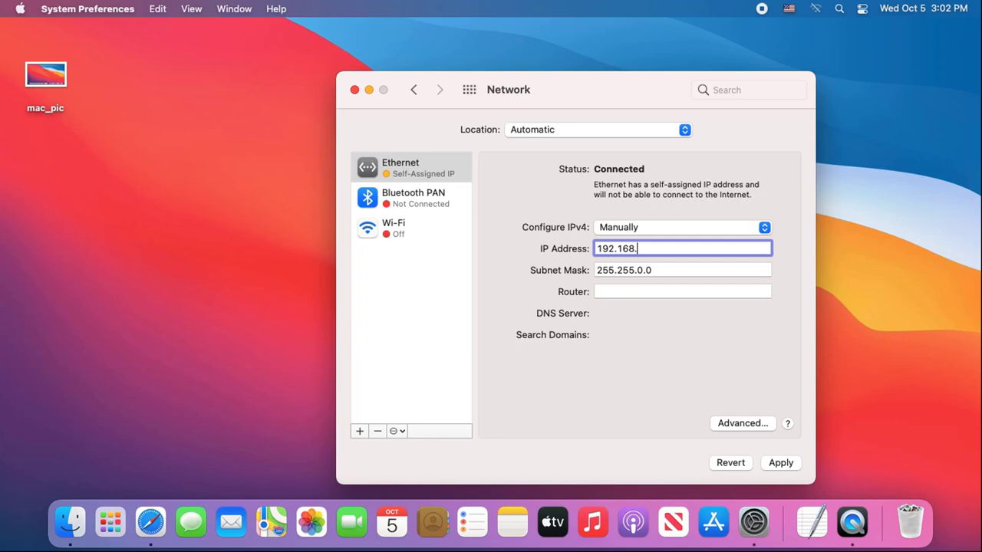
type("1.20")
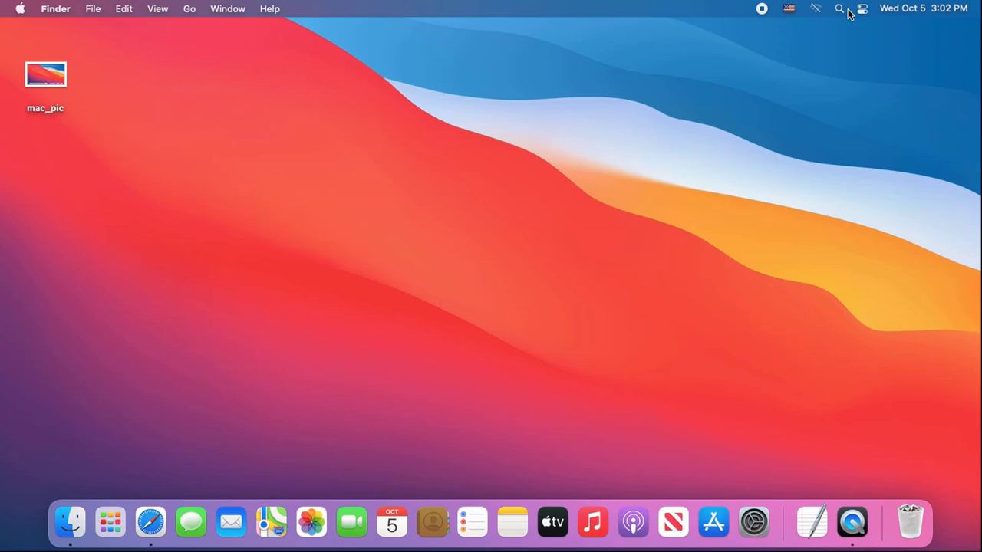
type("terminal")
type("ping 192.168.1.")
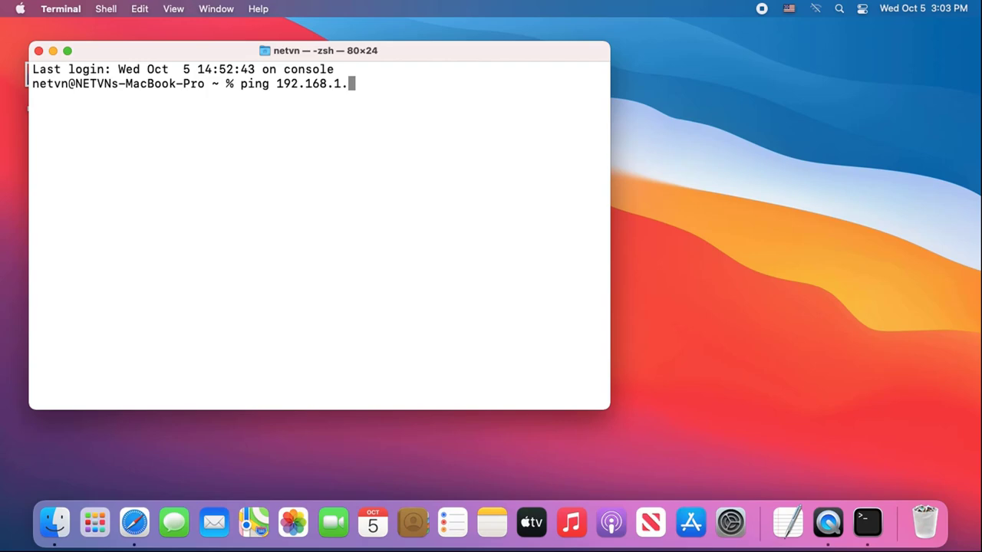
Close the Terminal window holding the unfinished ping to 192.168.1.
left_click(38, 51)
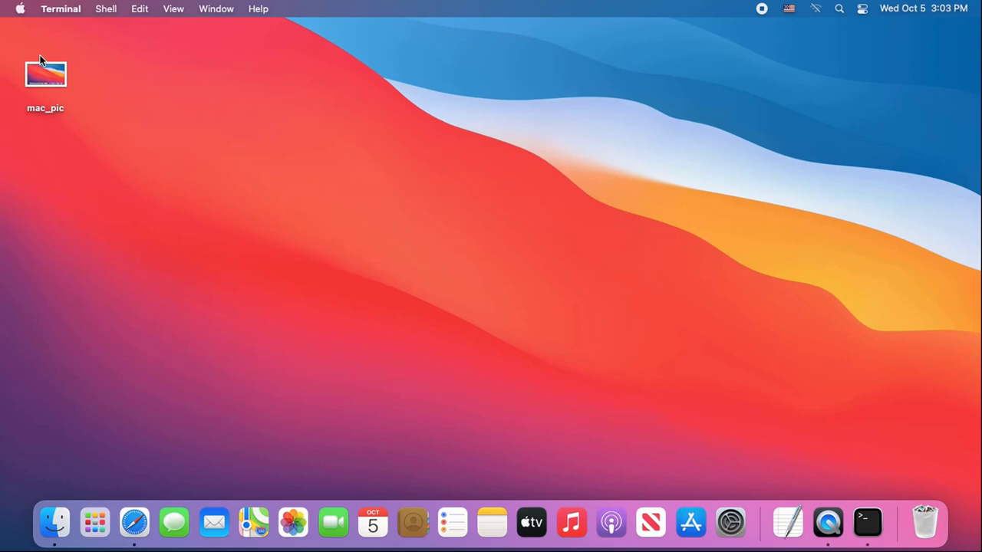
Connect to Server 192.168.1.10 and sign in as registered user winuser.
left_click(189, 9)
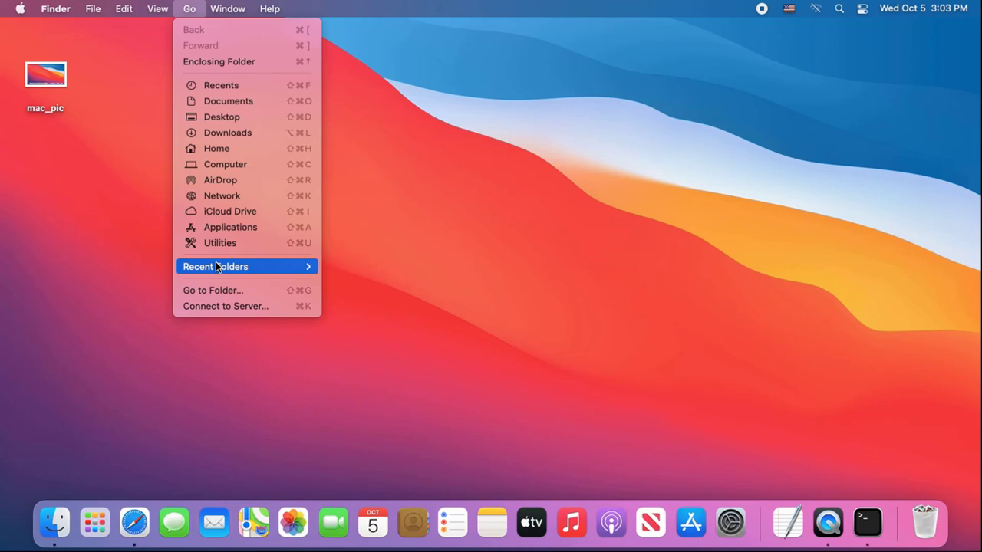
left_click(225, 307)
type("192.168.1.10")
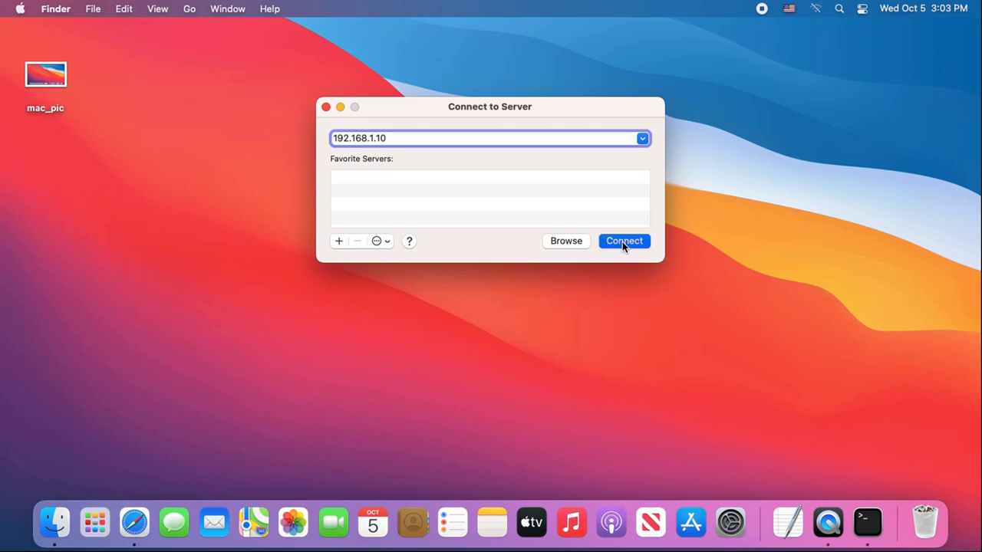
left_click(623, 241)
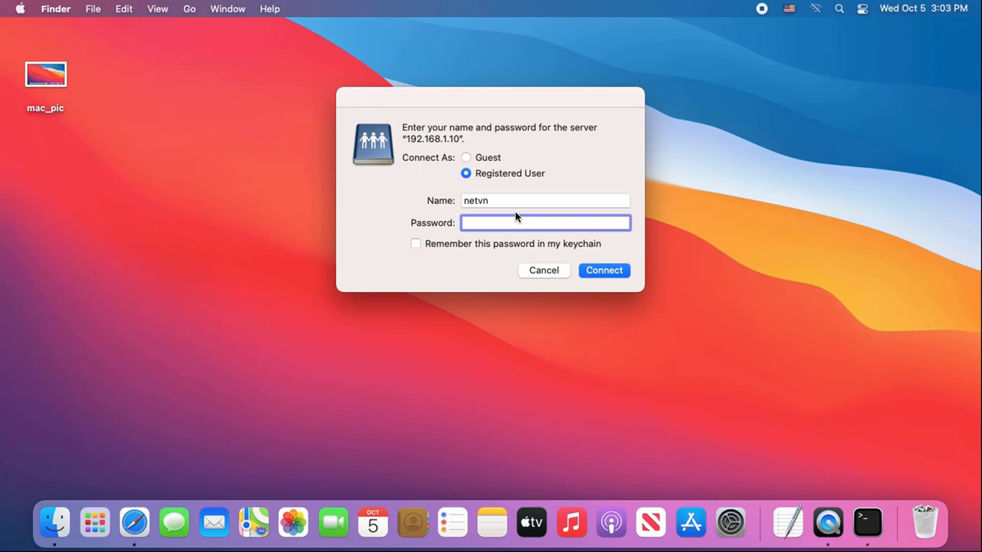
type("winuser")
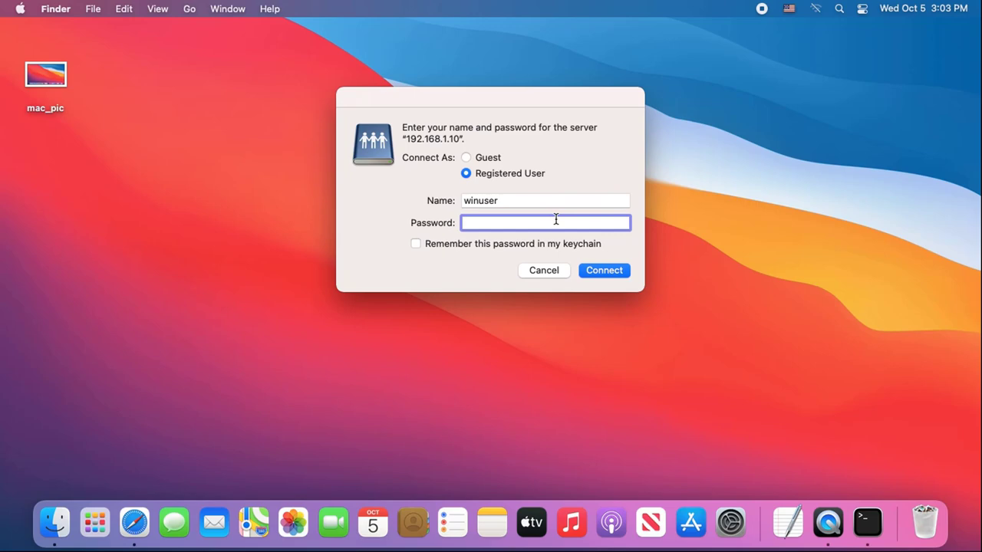
left_click(604, 270)
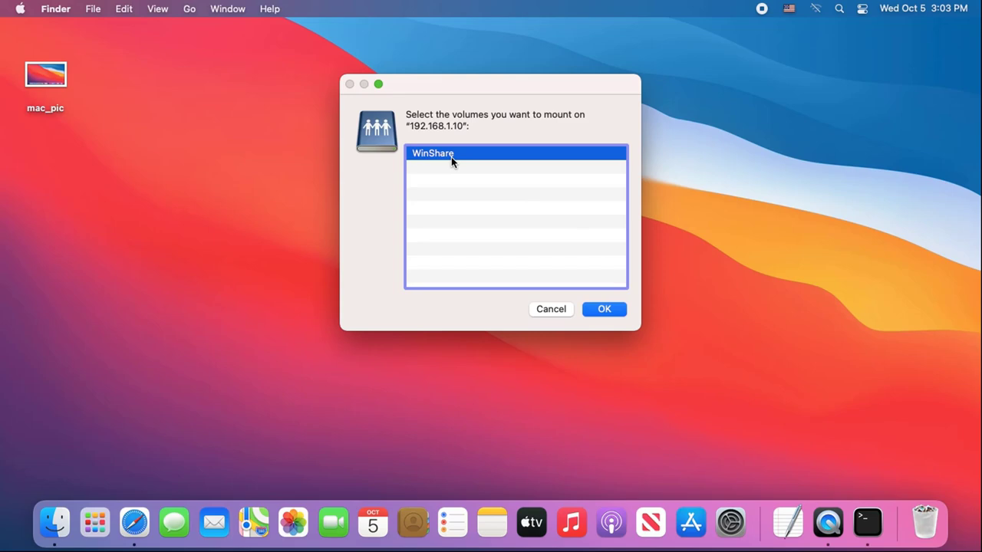
Mount WinShare and drag win_pic.png from it onto the desktop.
left_click(604, 310)
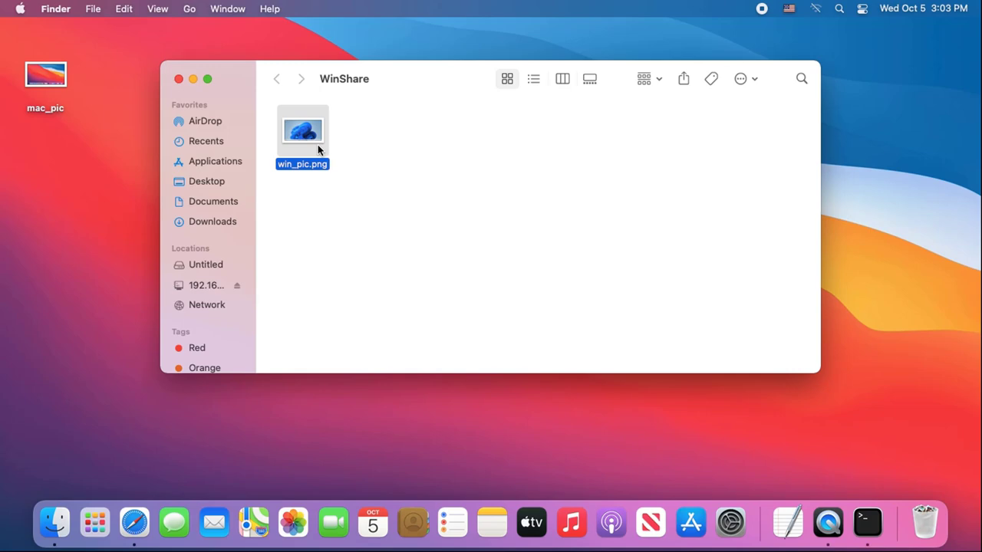
left_click_drag(302, 130, 174, 221)
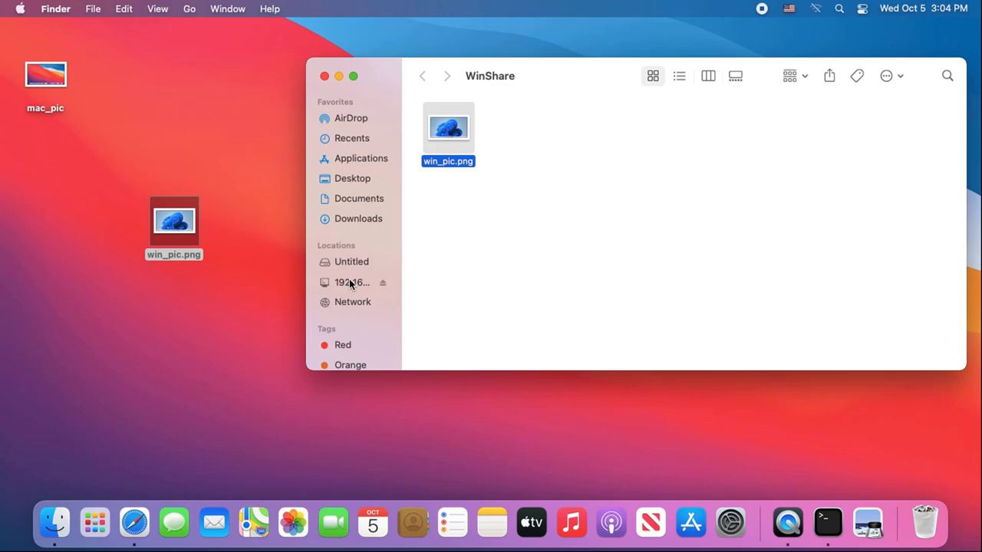
Close the WinShare window and create a desktop folder named MacShare.
left_click(353, 282)
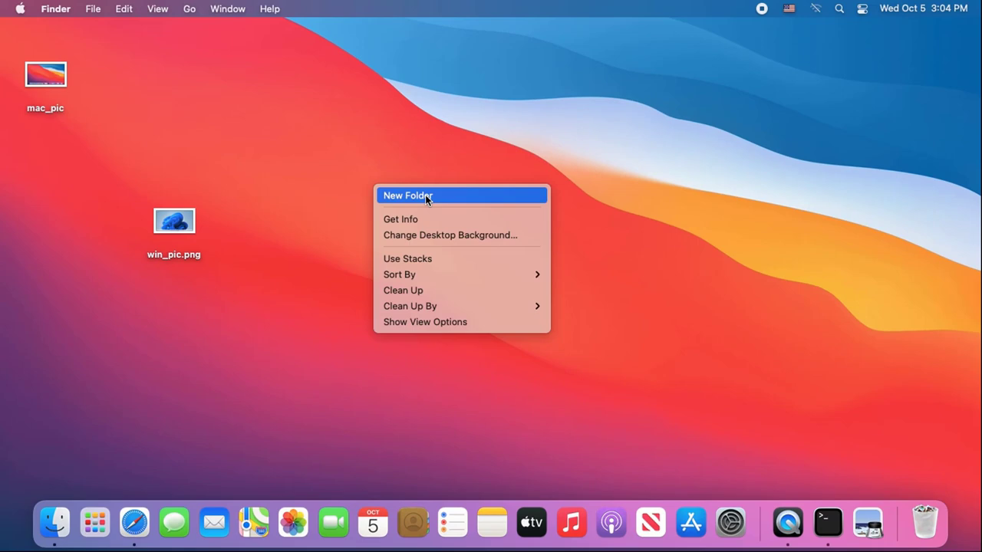
left_click(408, 197)
type("MacShare")
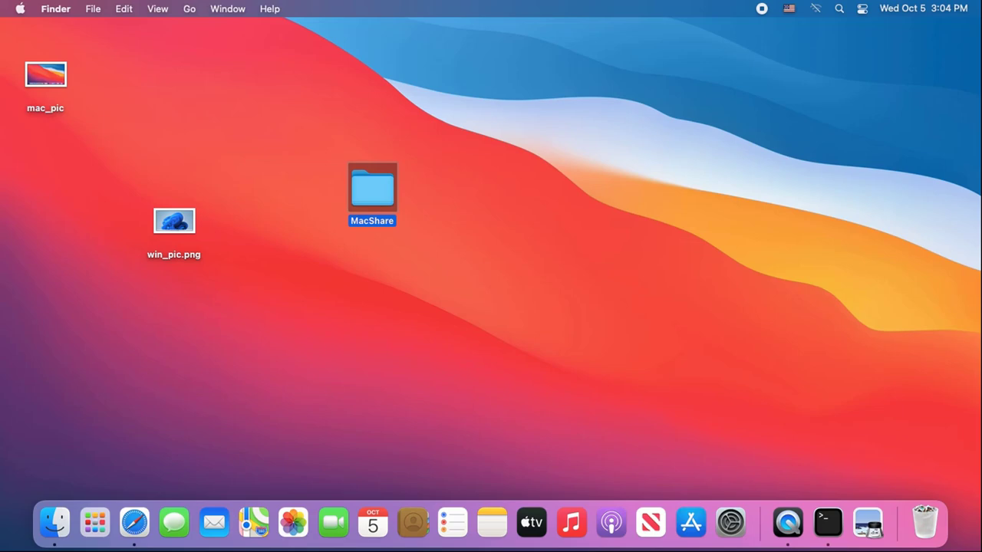
left_click(22, 9)
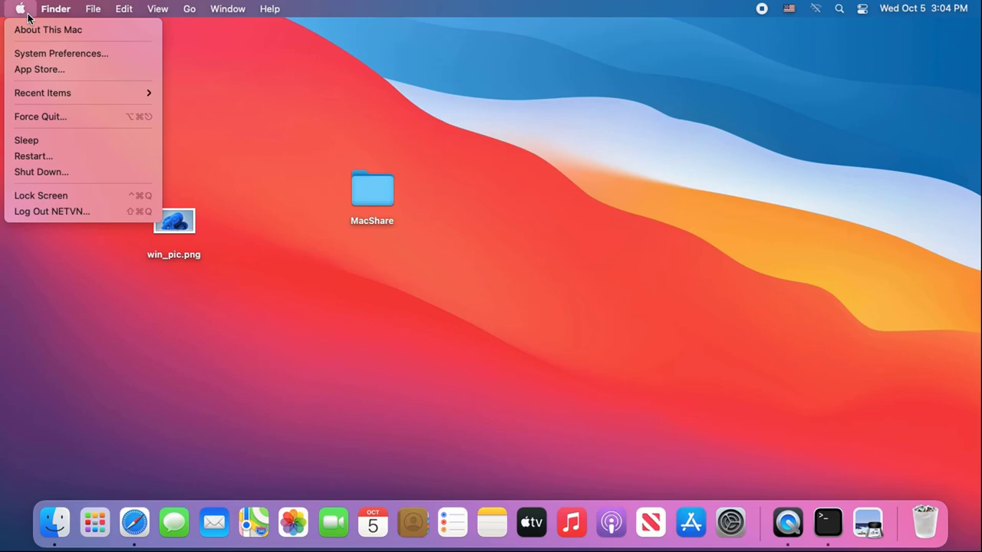
Turn on File Sharing in the Sharing pane of System Preferences.
left_click(61, 53)
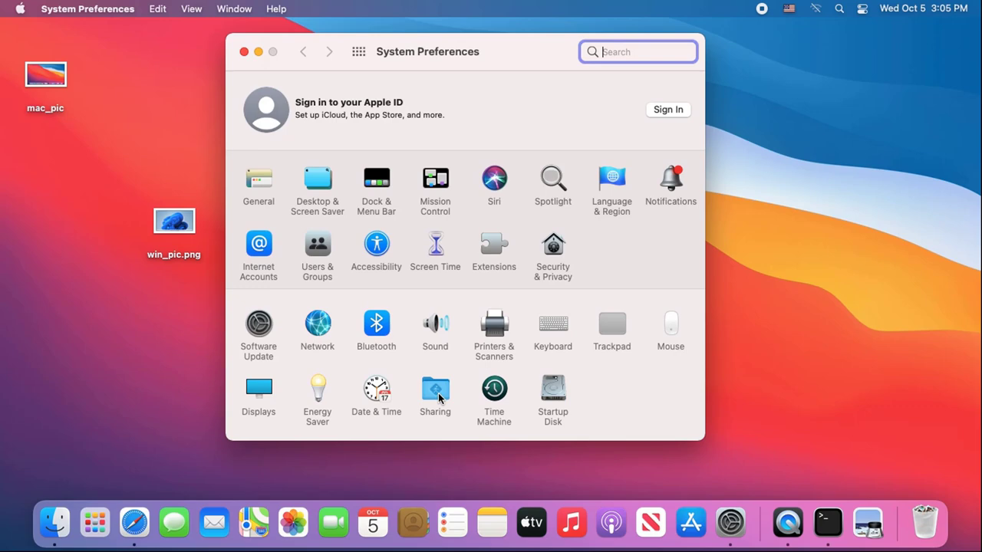
left_click(435, 390)
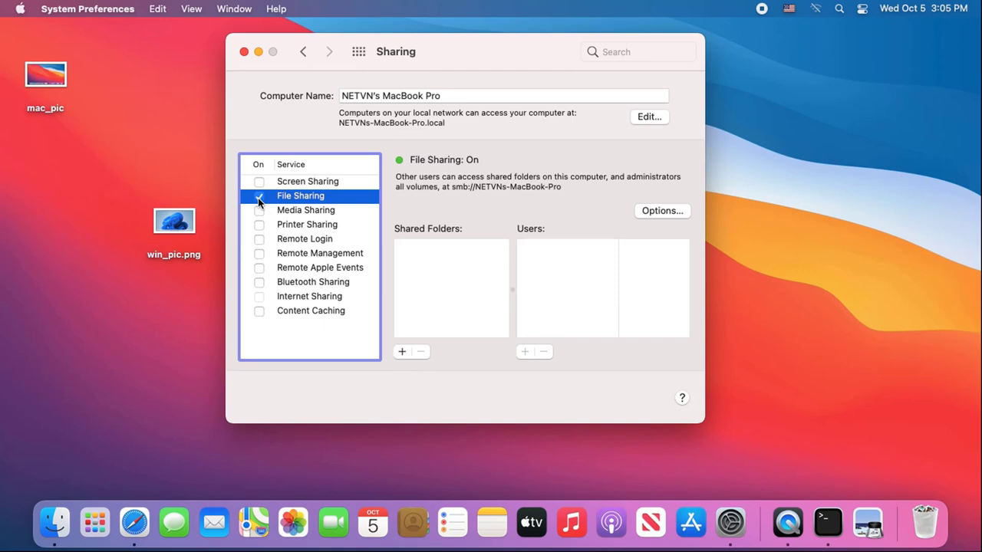
left_click(257, 197)
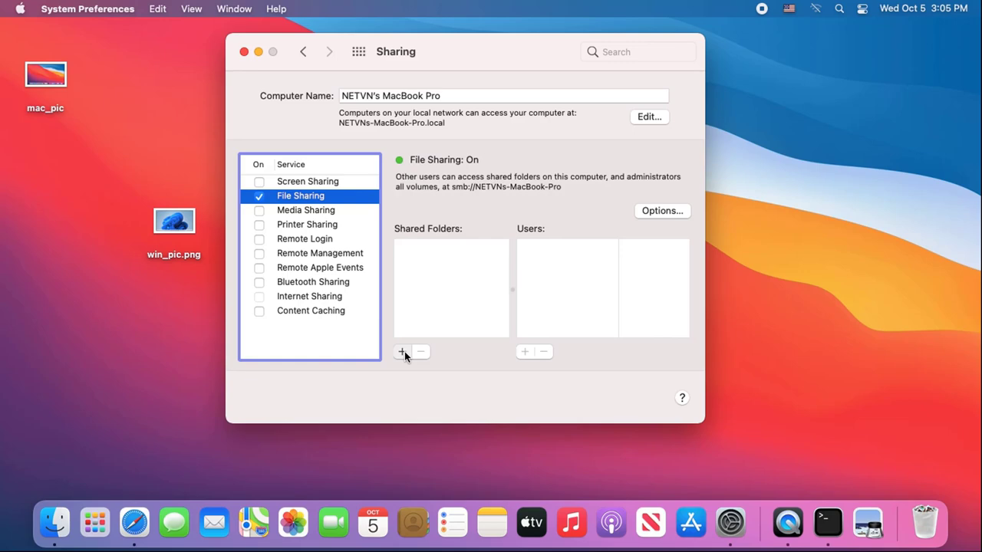
Add the desktop MacShare folder to the Shared Folders list.
left_click(401, 351)
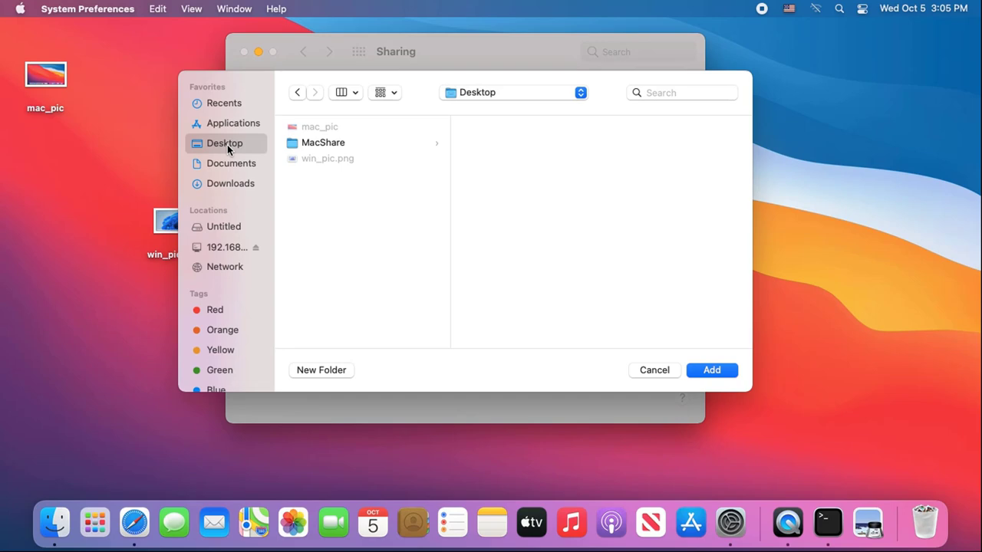
left_click(712, 369)
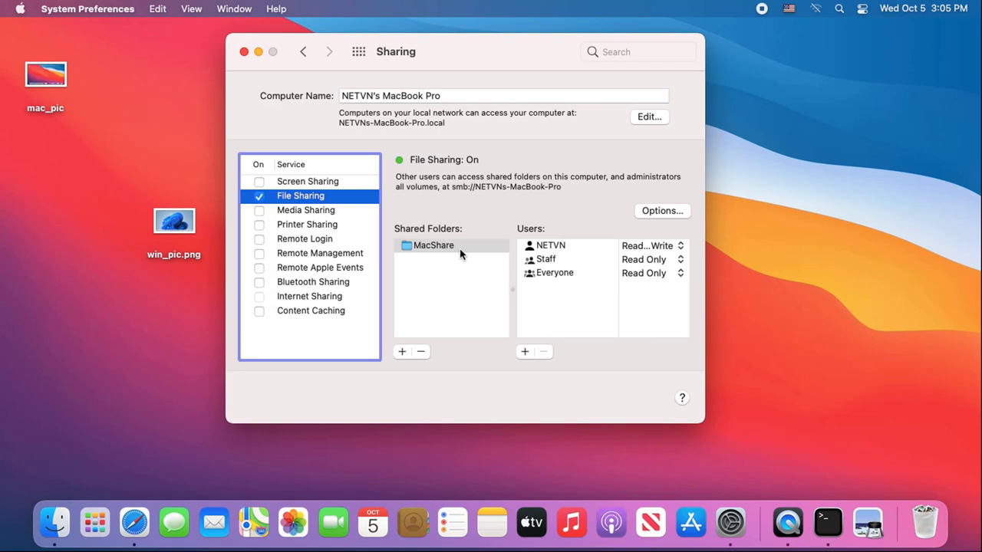
left_click(433, 246)
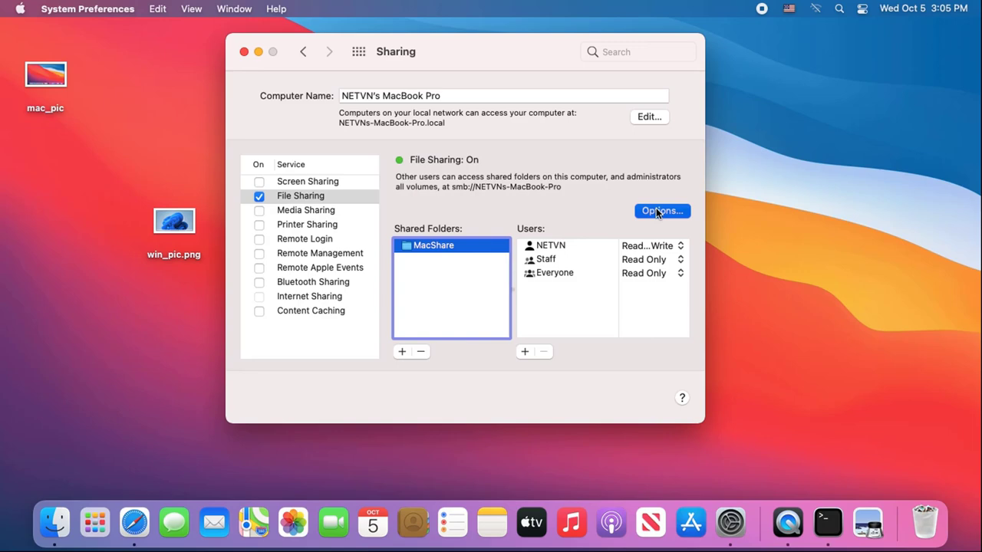
Enable Share files using SMB with Windows File Sharing for the NETVN account and its password.
left_click(661, 210)
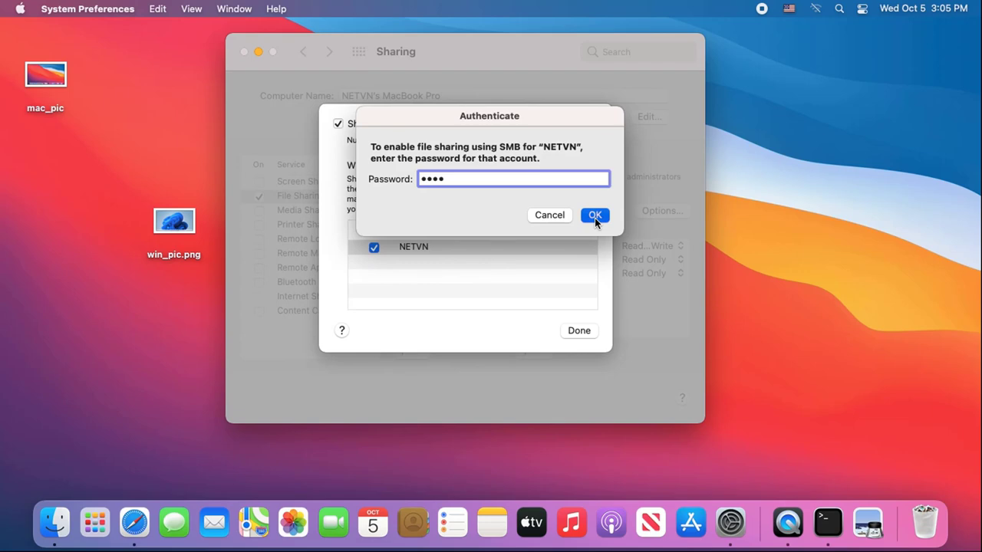
left_click(595, 214)
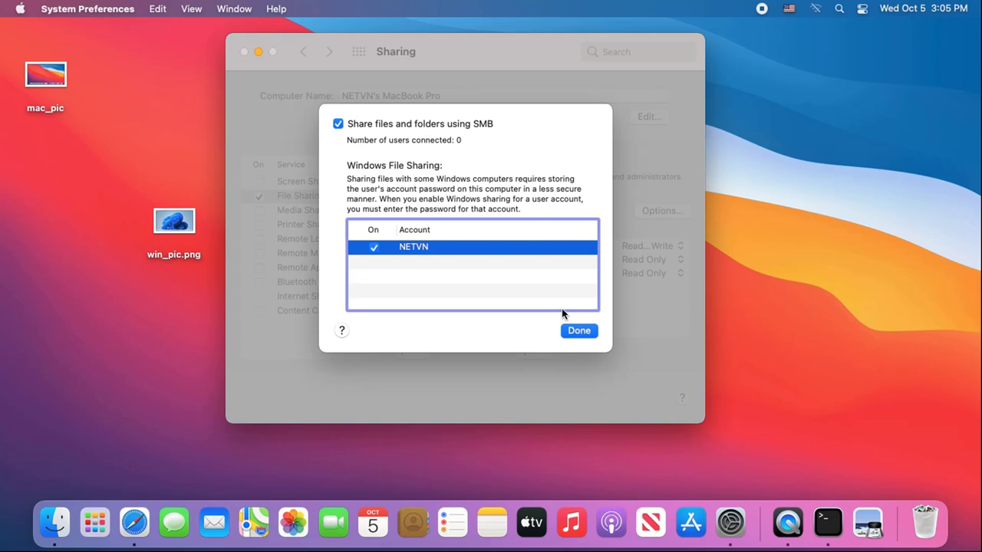
left_click(579, 331)
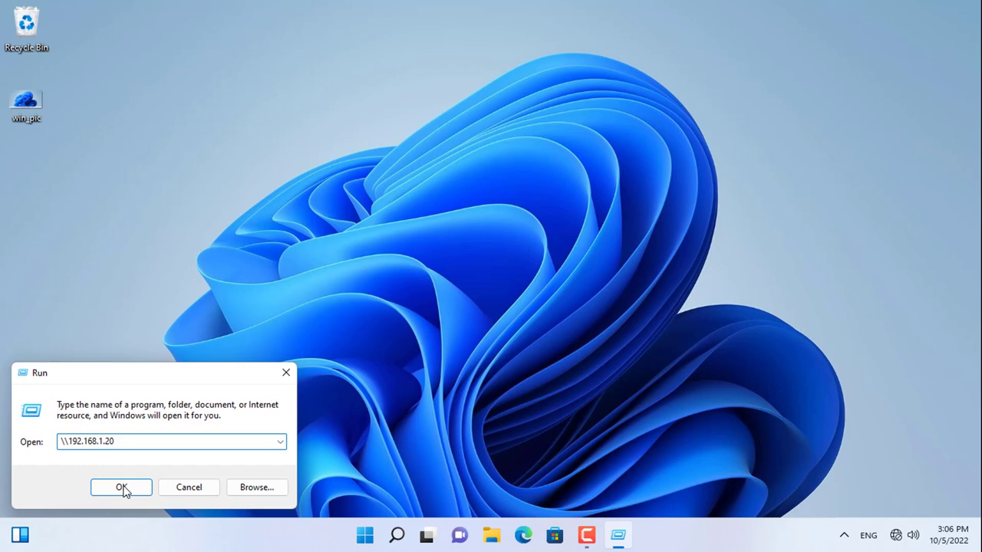
Connect to \\192.168.1.20 with the Mac credentials and see mac_pic in MacShare.
left_click(121, 487)
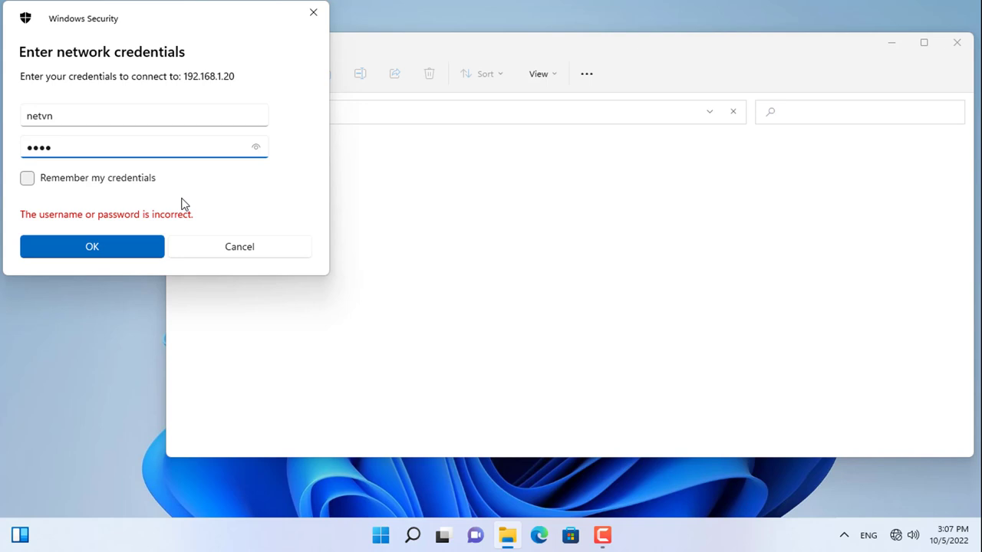
left_click(92, 246)
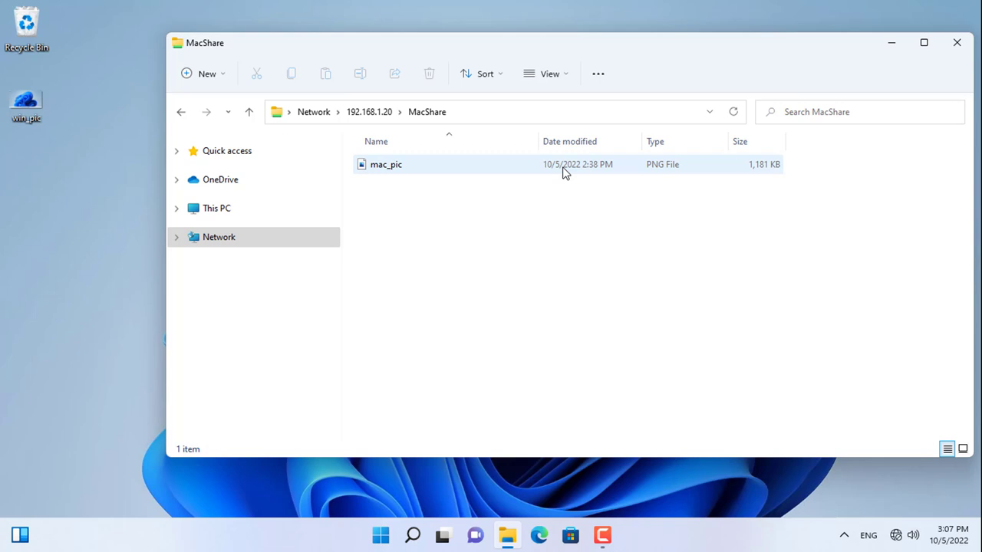